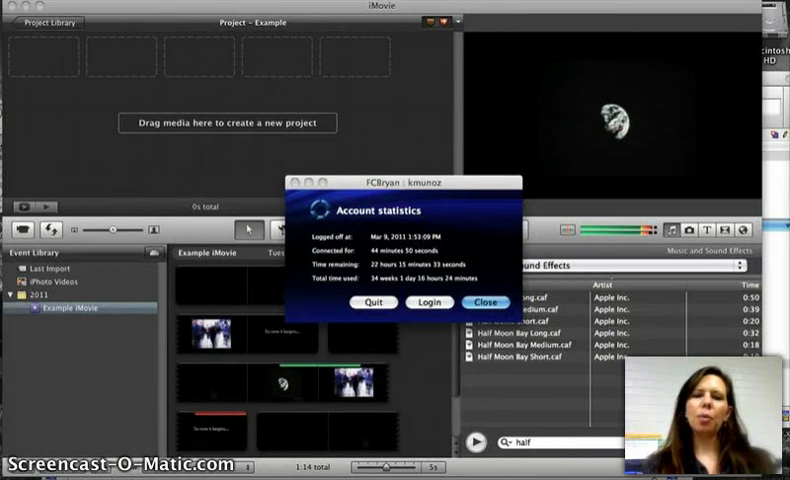
Dismiss the Account statistics notice to reveal the empty Example project.
{"action": "left_click", "coordinate": [486, 302]}
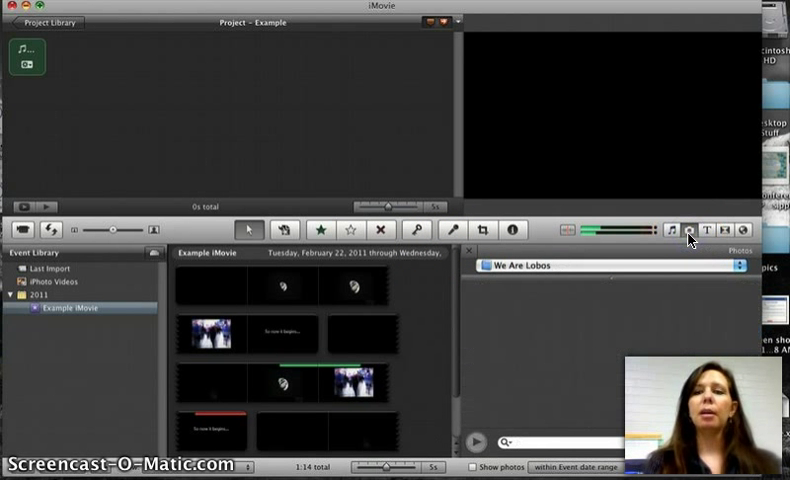
Show the iPhoto stills from the We Are Lobos album in the media browser.
{"action": "left_click", "coordinate": [670, 232]}
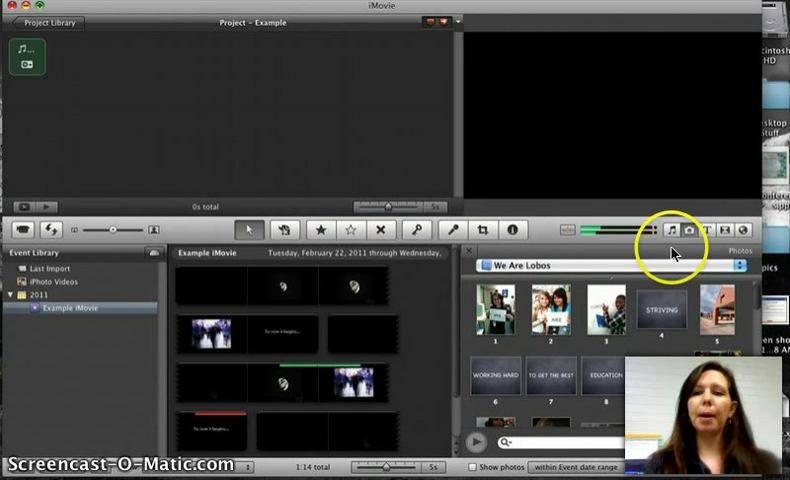
{"action": "left_click", "coordinate": [740, 266]}
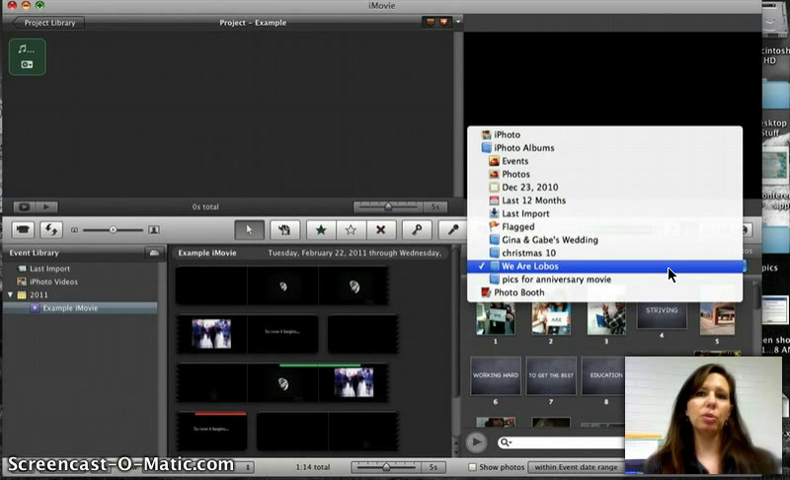
{"action": "left_click", "coordinate": [532, 264]}
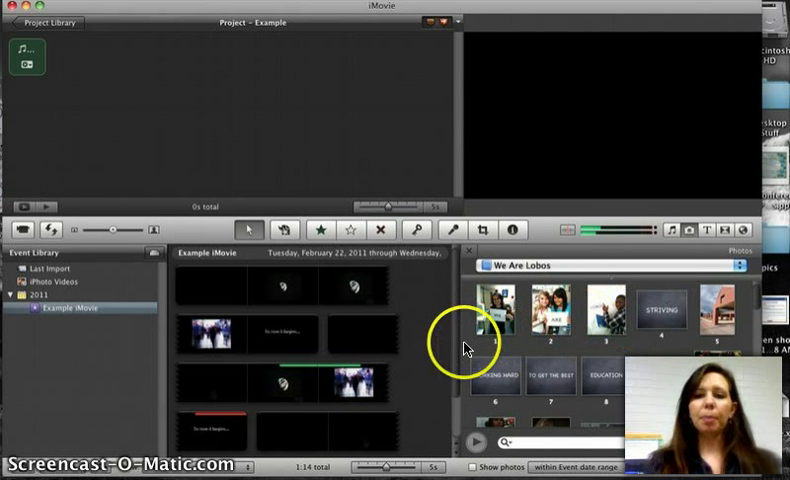
{"action": "mouse_move", "coordinate": [636, 372]}
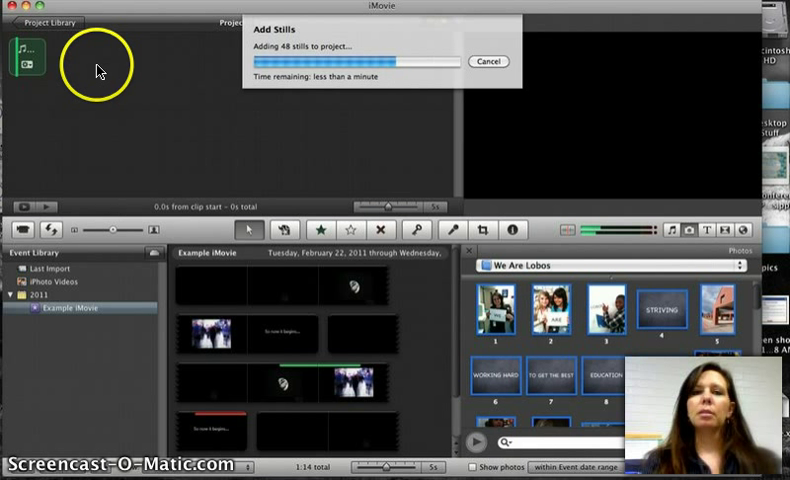
{"action": "mouse_move", "coordinate": [184, 96]}
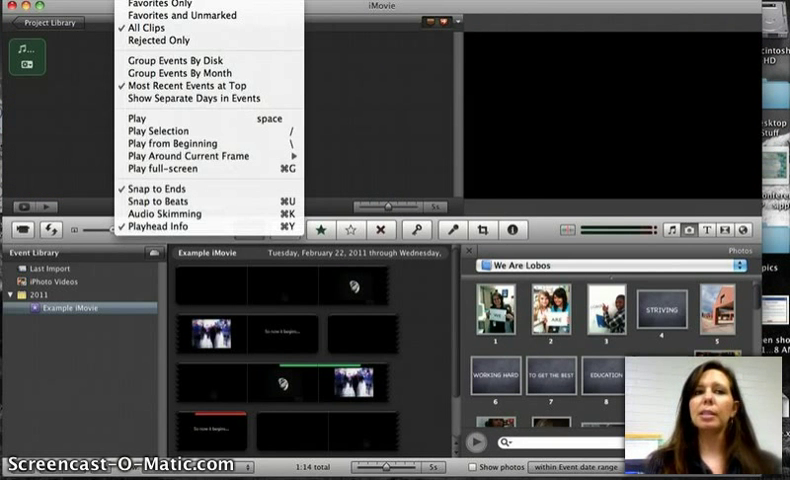
{"action": "mouse_move", "coordinate": [160, 204]}
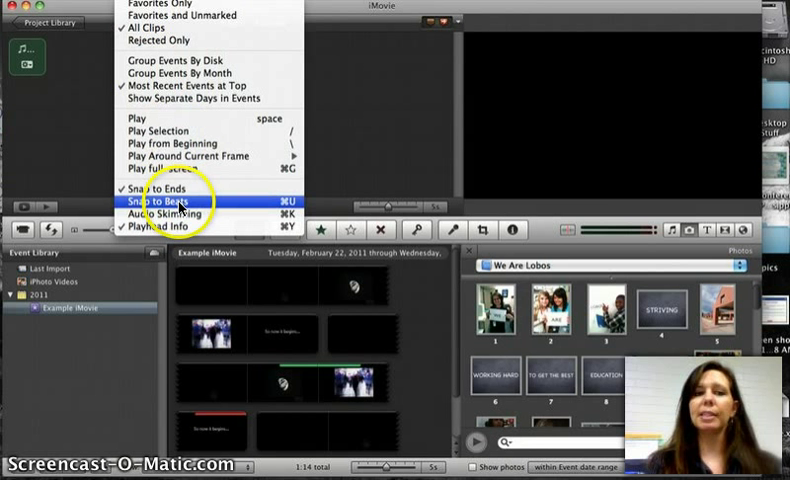
Enable Snap to Beats and drag the first album still into the Example project.
{"action": "left_click", "coordinate": [170, 202]}
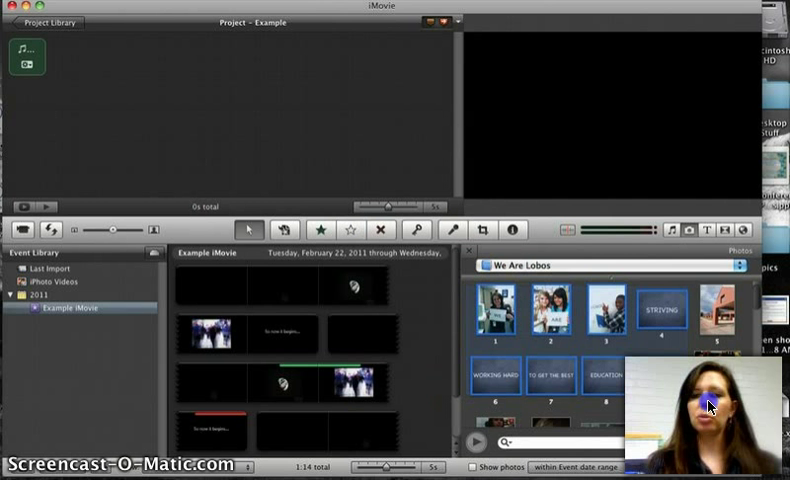
{"action": "left_click", "coordinate": [502, 316]}
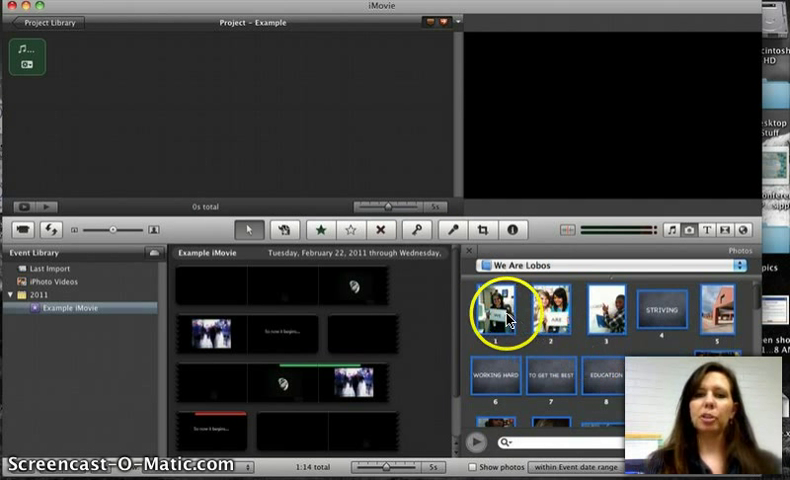
{"action": "left_click_drag", "start_coordinate": [508, 316], "coordinate": [128, 112]}
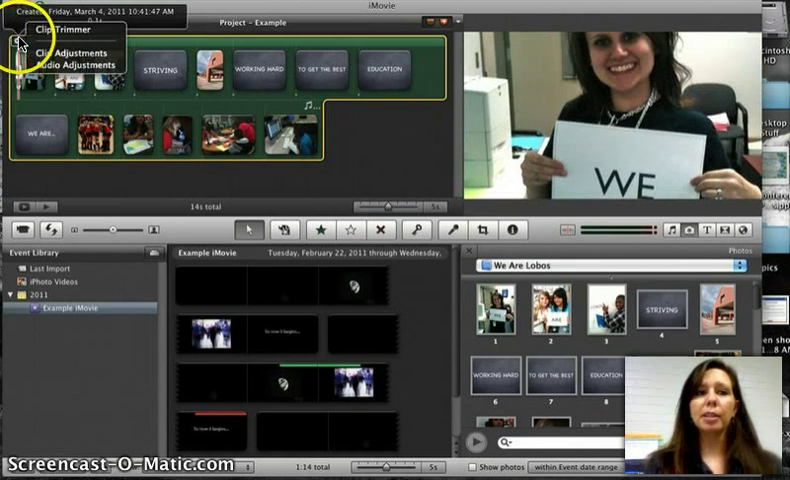
{"action": "left_click", "coordinate": [60, 28]}
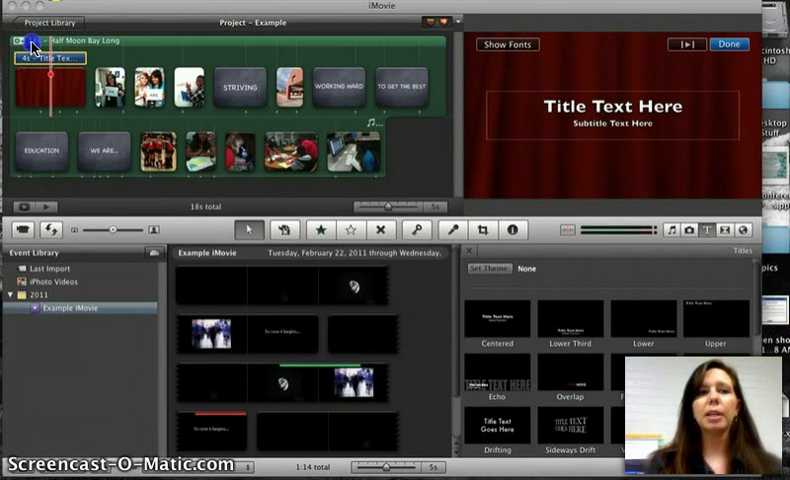
Place a title style over the opening clip of the Example project.
{"action": "left_click", "coordinate": [96, 44]}
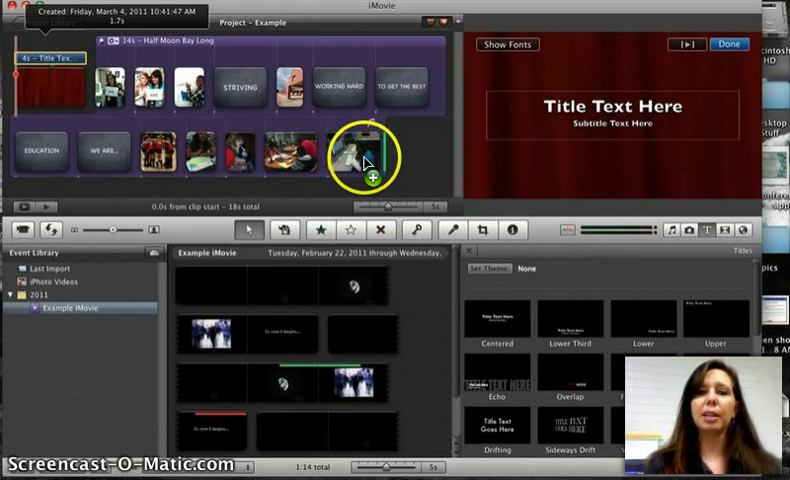
{"action": "mouse_move", "coordinate": [390, 160]}
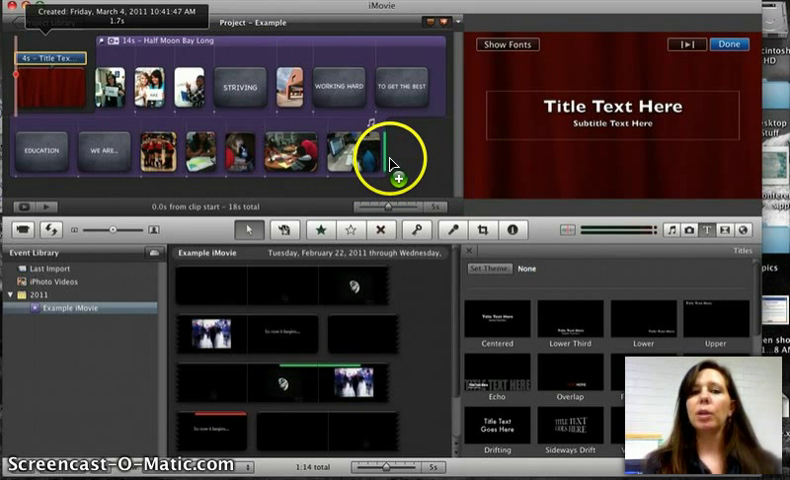